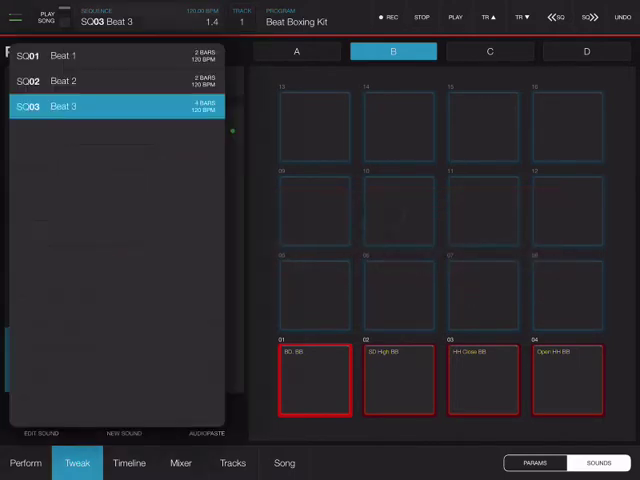
Step: Add a new second track to sequence Beat 3 from its track list
left_click(25, 462)
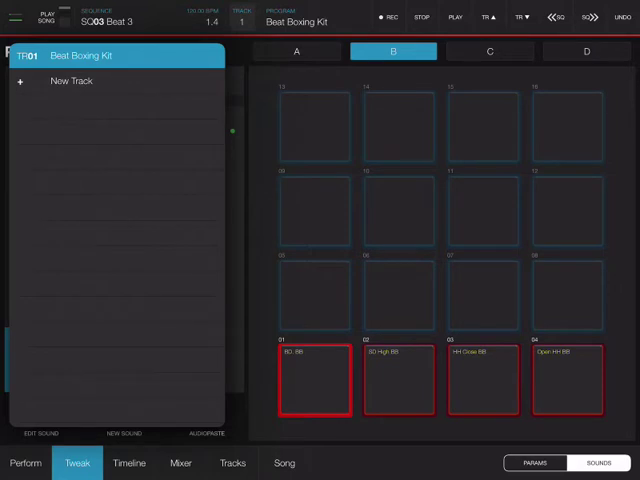
left_click(71, 81)
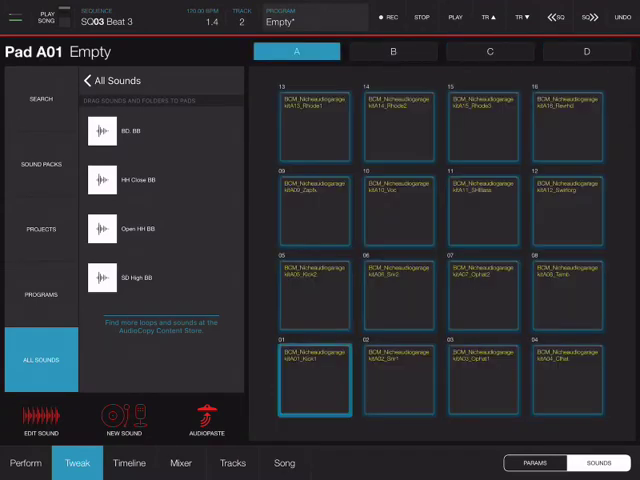
Step: Load the BCM Kit 2 Cr2 Tech House program from Beats Continuum onto track 2
left_click(570, 378)
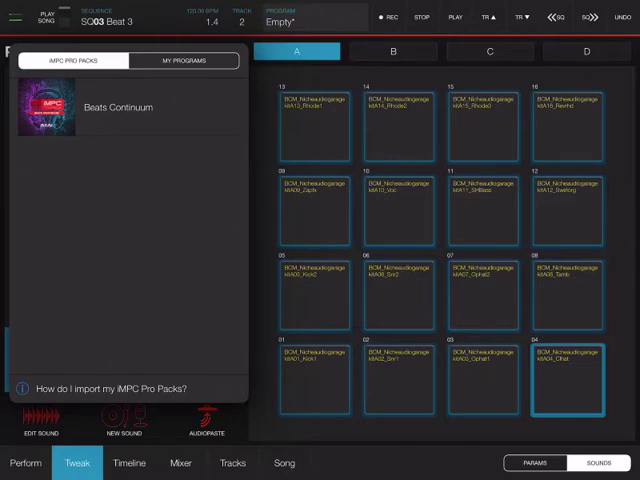
left_click(183, 60)
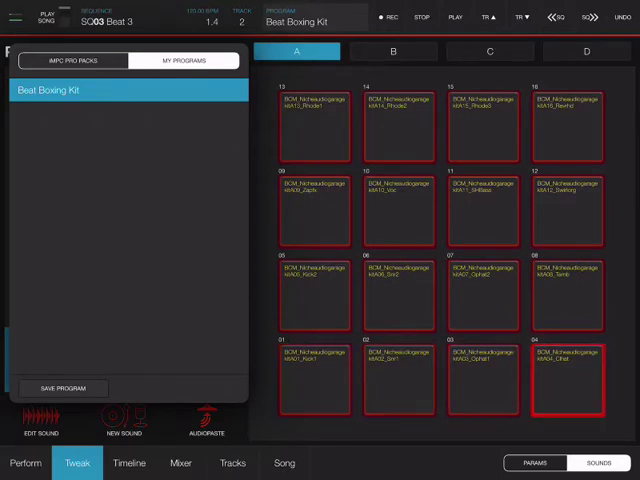
left_click(393, 51)
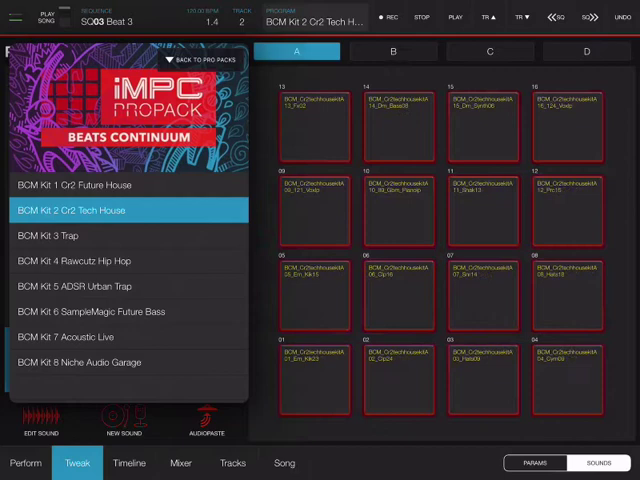
left_click(577, 385)
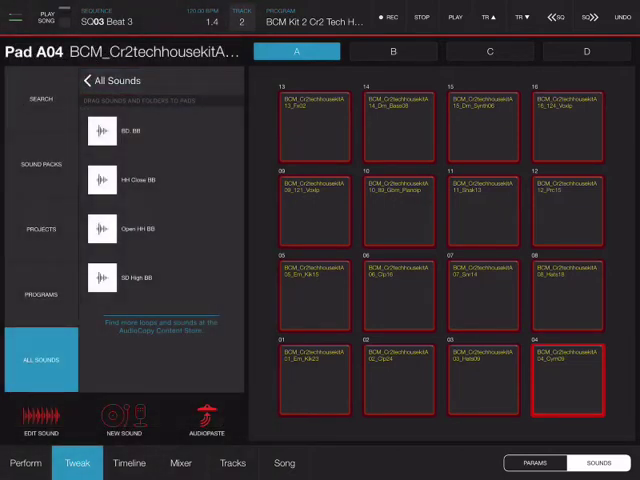
Step: Set track 2's note grid to 1/4 note and draw a kick on pad A01
left_click(128, 462)
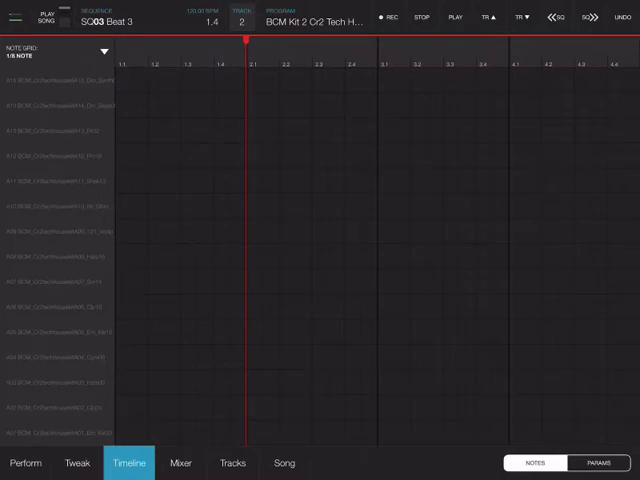
left_click(55, 52)
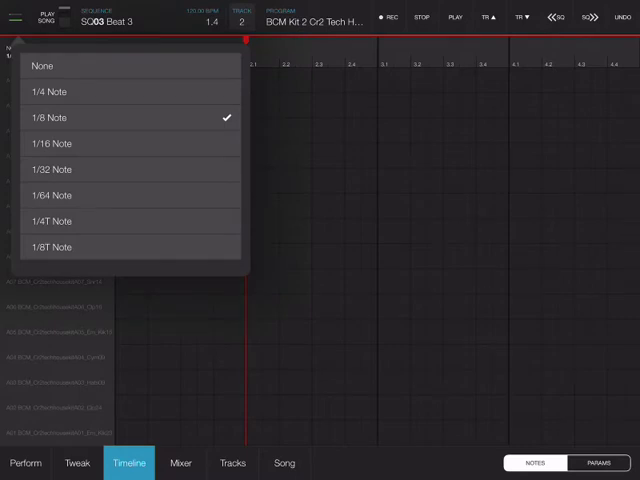
left_click(52, 91)
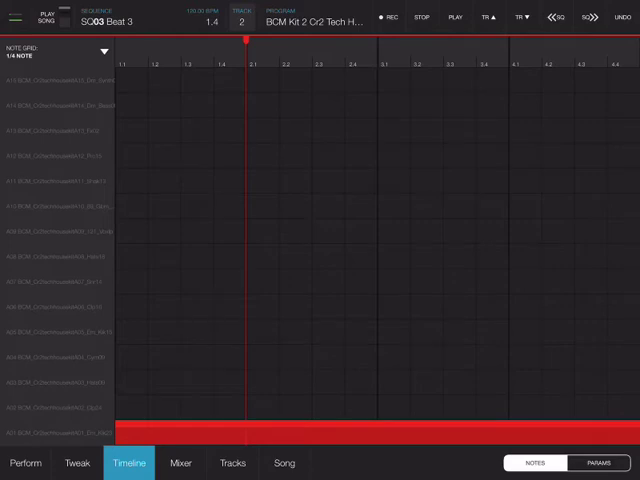
left_click(455, 17)
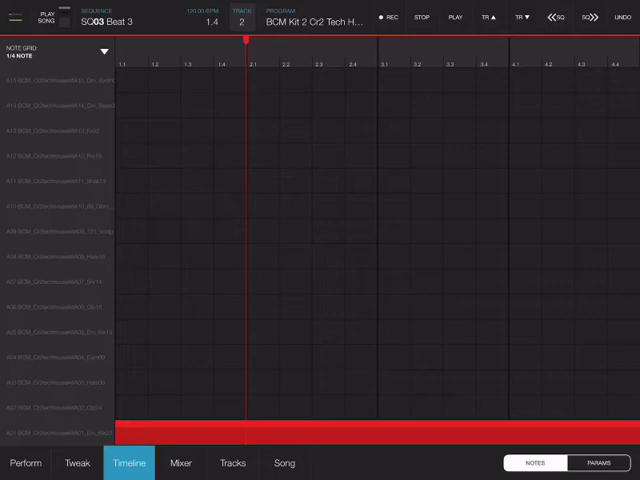
Step: Show the mixer with Beat Boxing Kit and BCM Kit 2 Cr2 Tech House channels
left_click(180, 462)
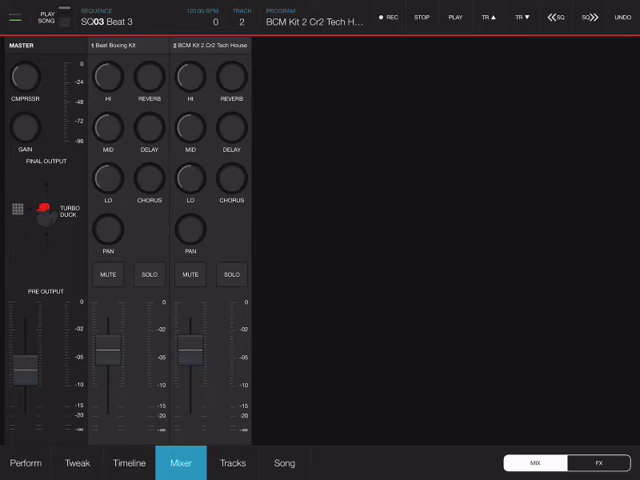
Step: Play Beat 3 and set the Tech House channel's low EQ knob to 72
left_click(110, 77)
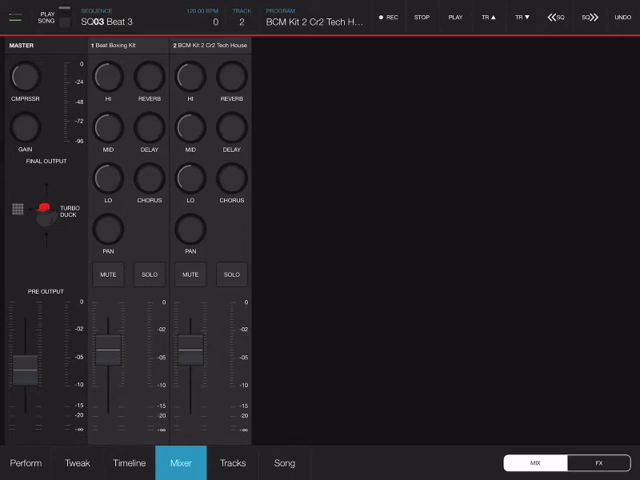
left_click(456, 17)
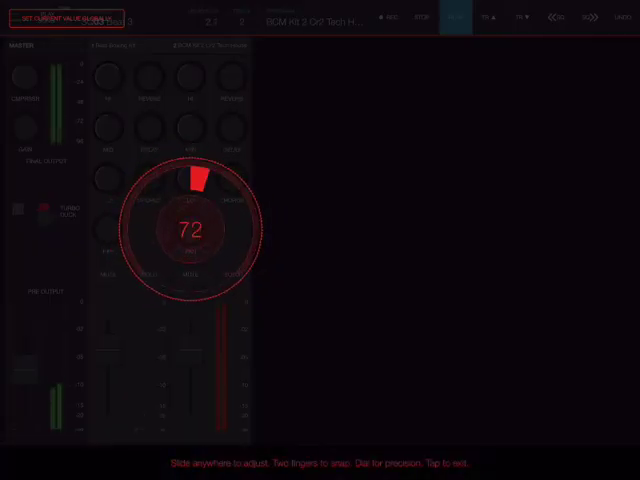
Step: Turn down the Tech House channel fader and stop Beat 3 playback
left_click(195, 230)
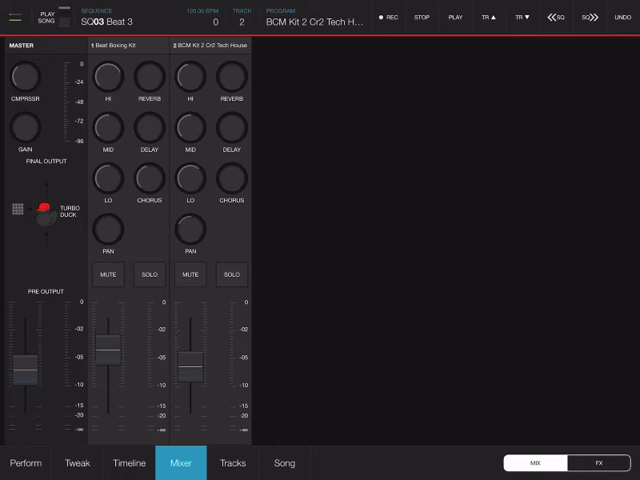
left_click(597, 463)
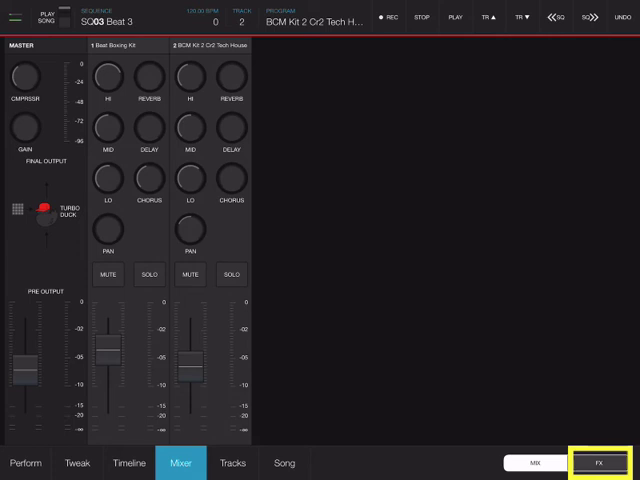
left_click(596, 463)
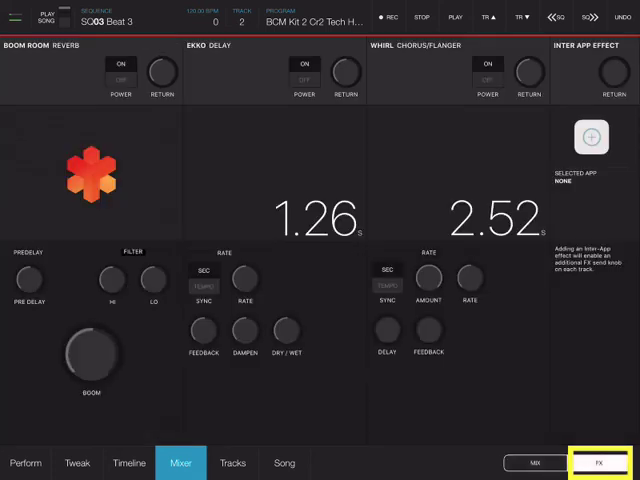
left_click(596, 463)
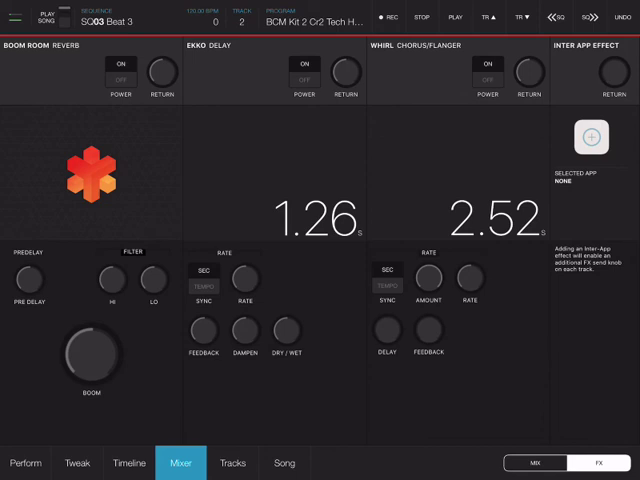
left_click(533, 463)
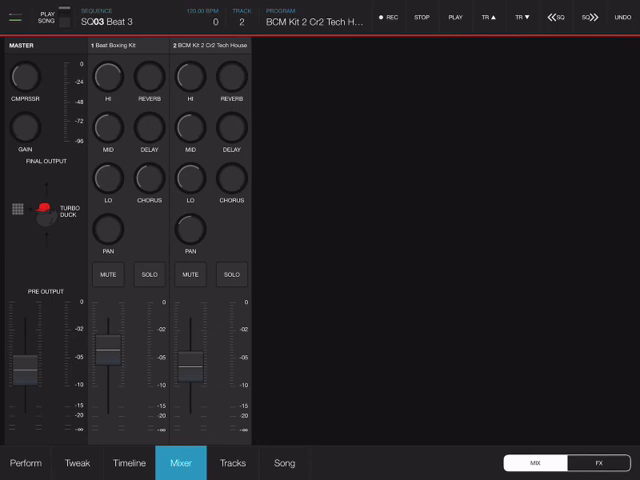